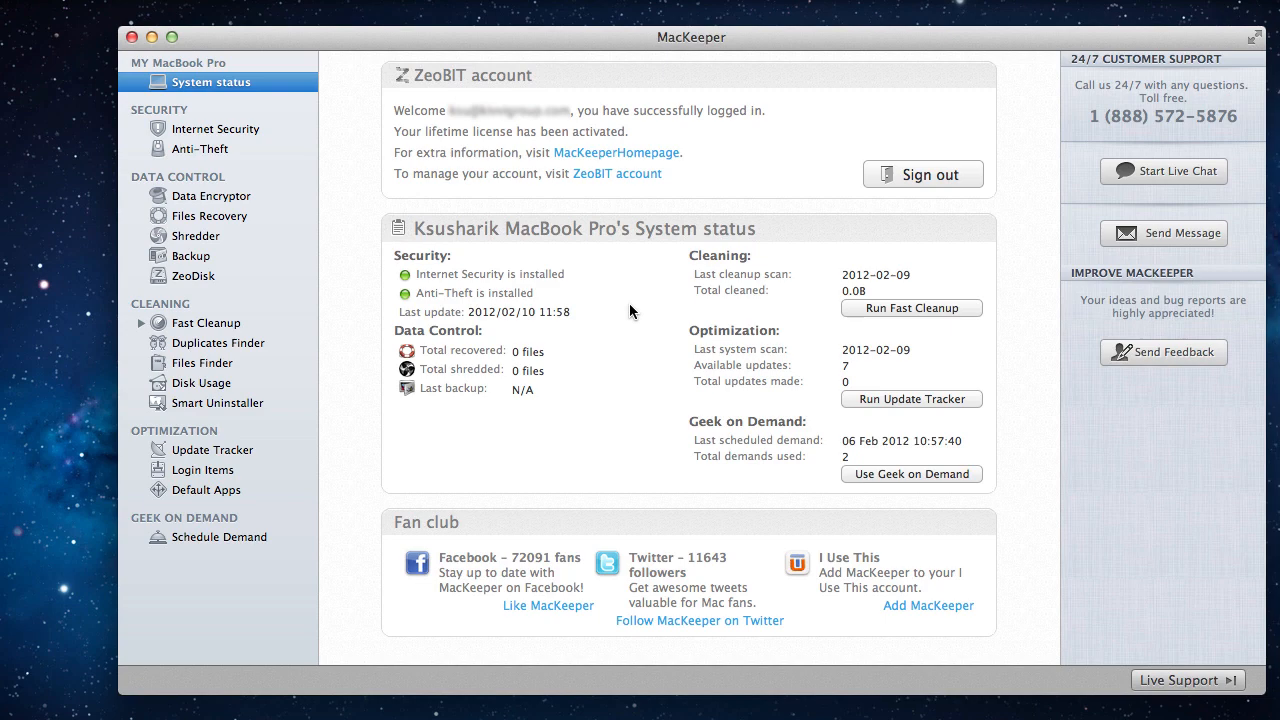
Step: Bring up MacKeeper's application-wide menu from the menu bar
left_click(140, 16)
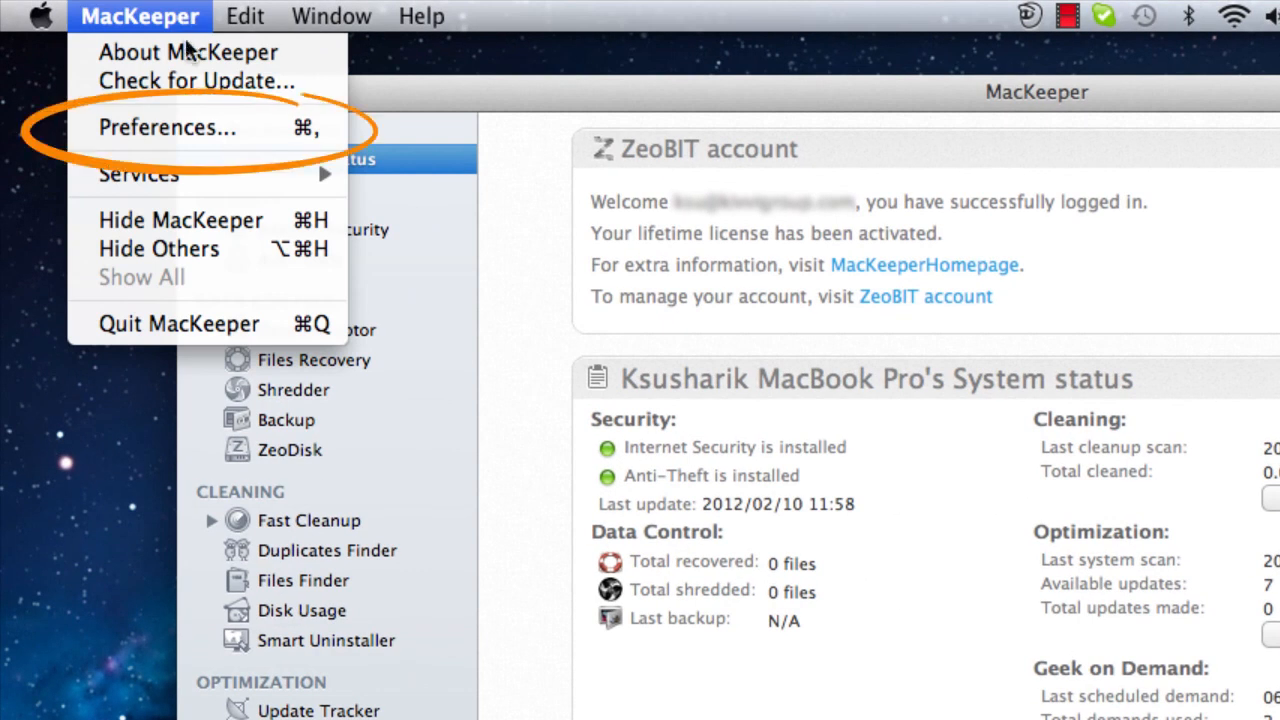
Step: In Preferences > Advanced, enable 'Show system applications in Smart Uninstaller'
left_click(168, 128)
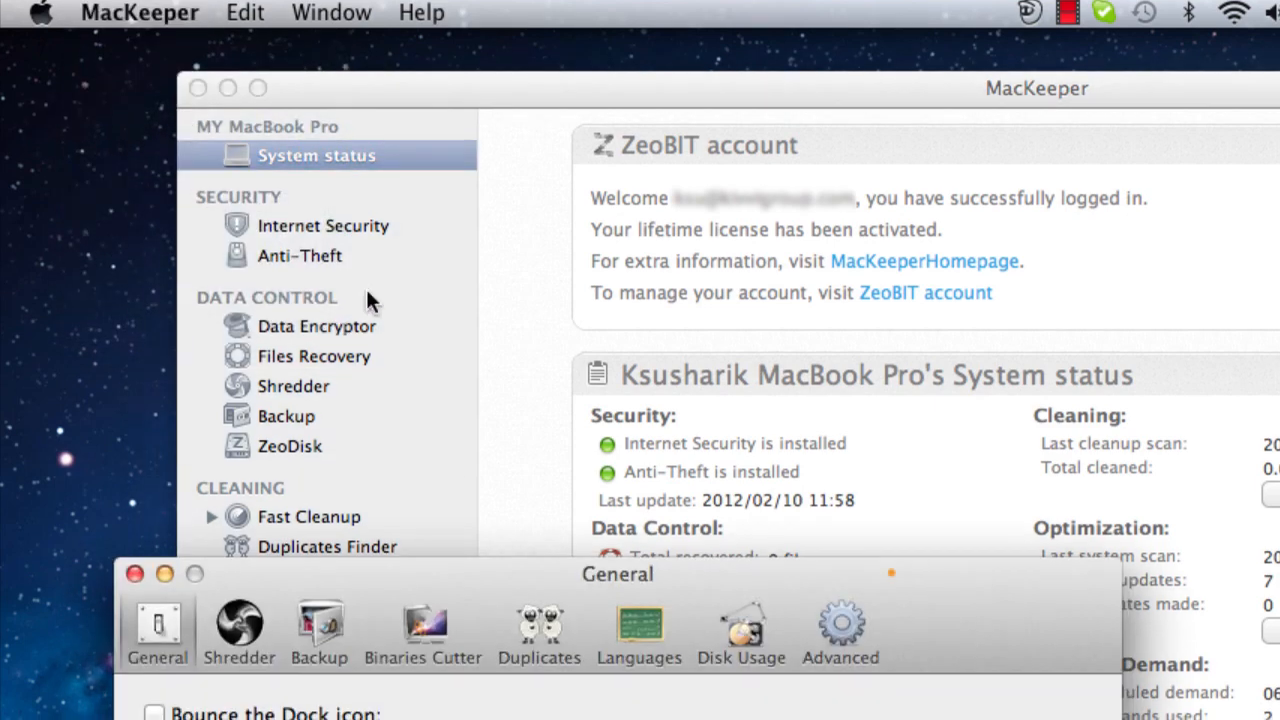
left_click(840, 622)
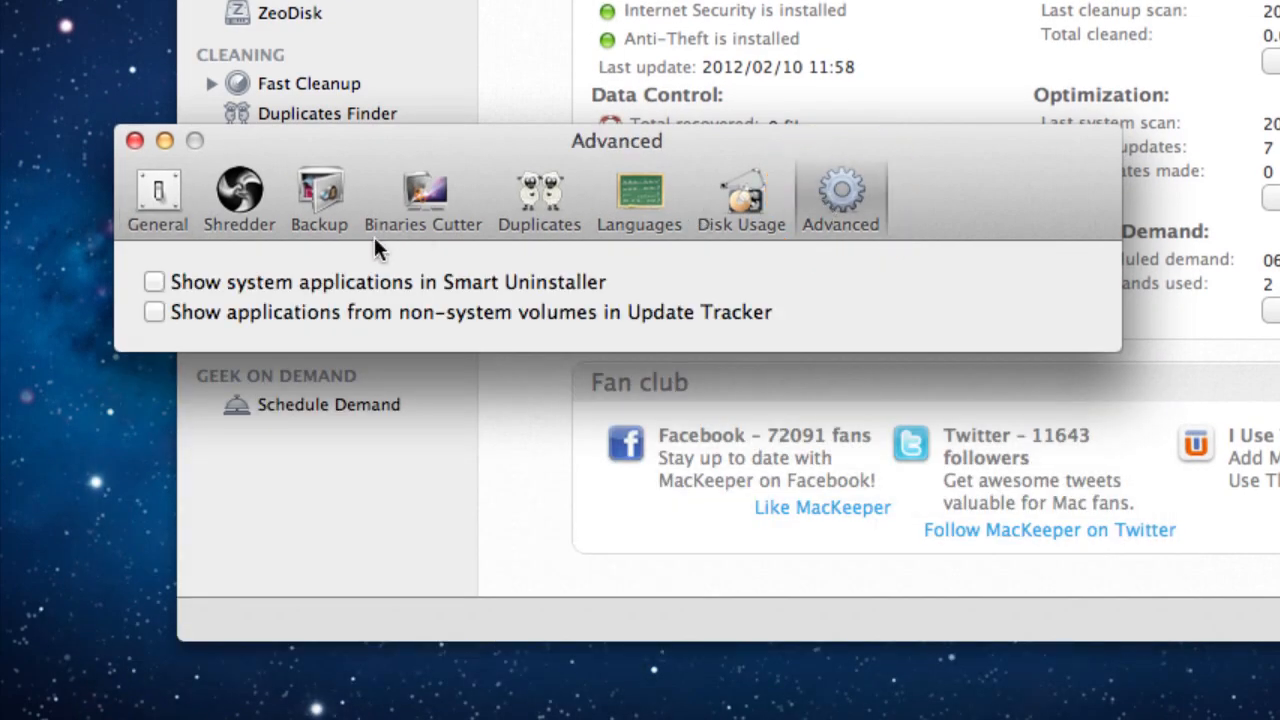
left_click(154, 280)
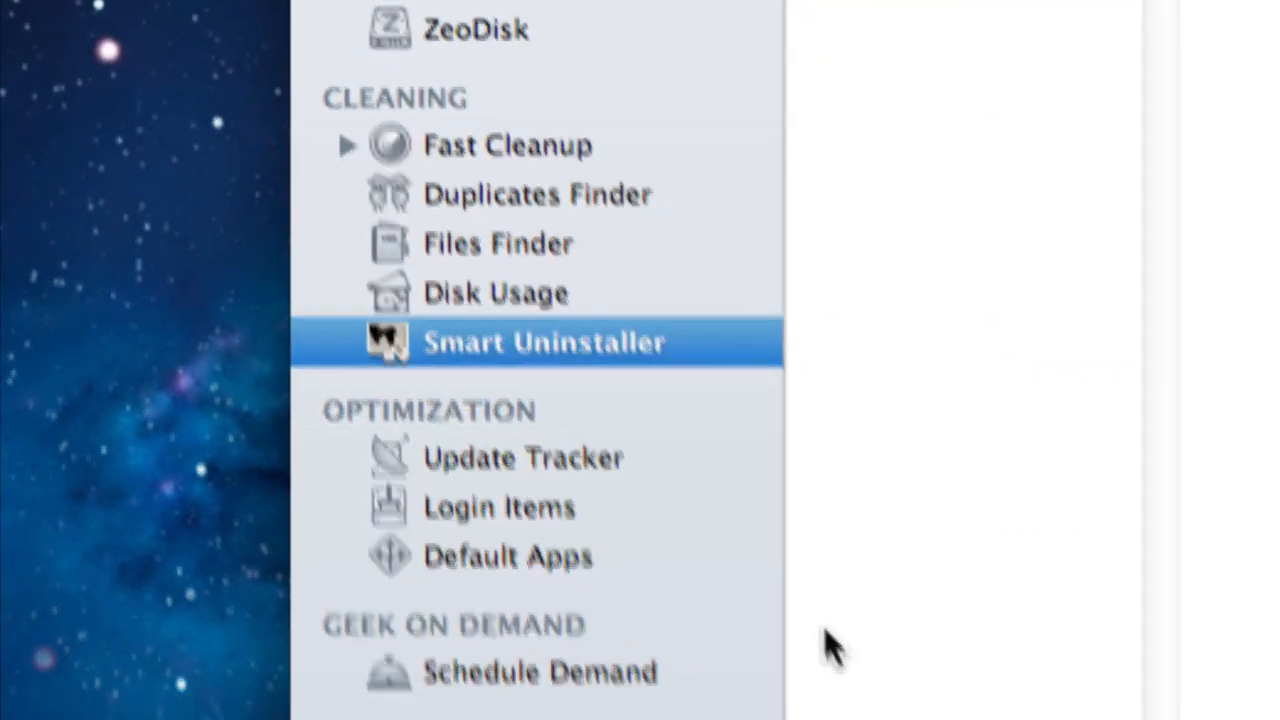
Step: Switch to Smart Uninstaller so the installed applications list loads with GarageBand checked
left_click(544, 342)
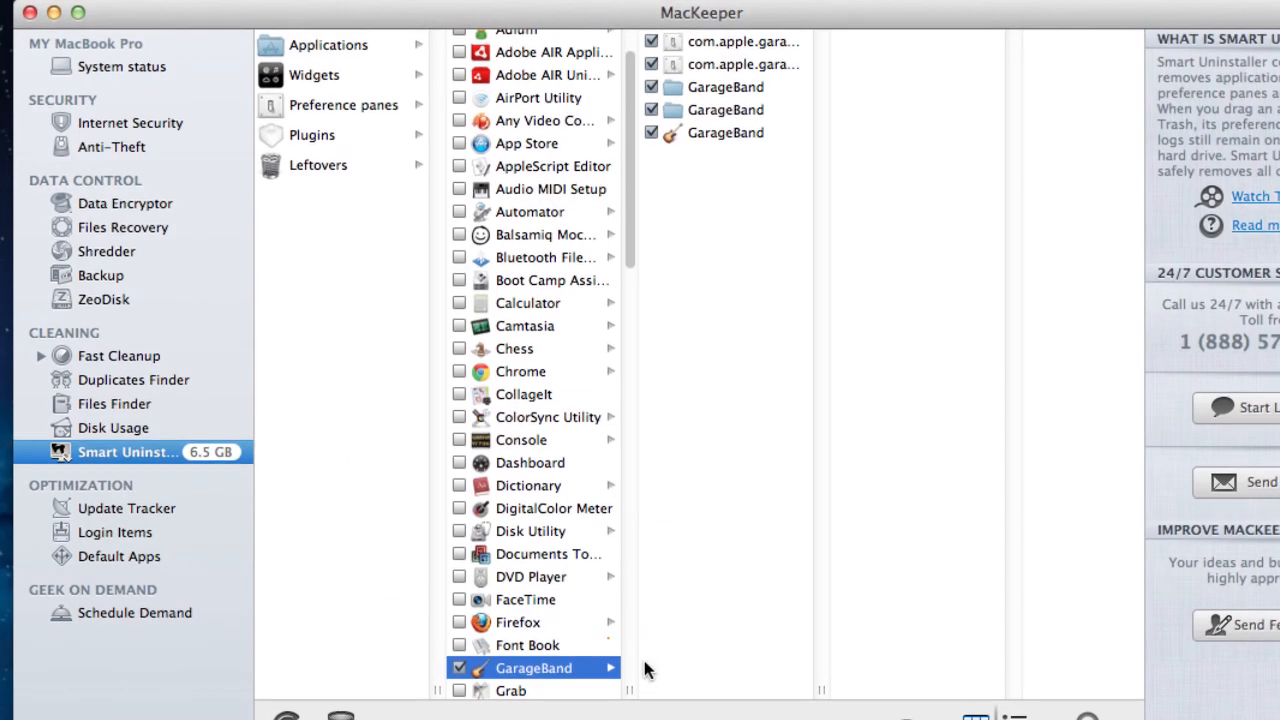
mouse_move(658, 668)
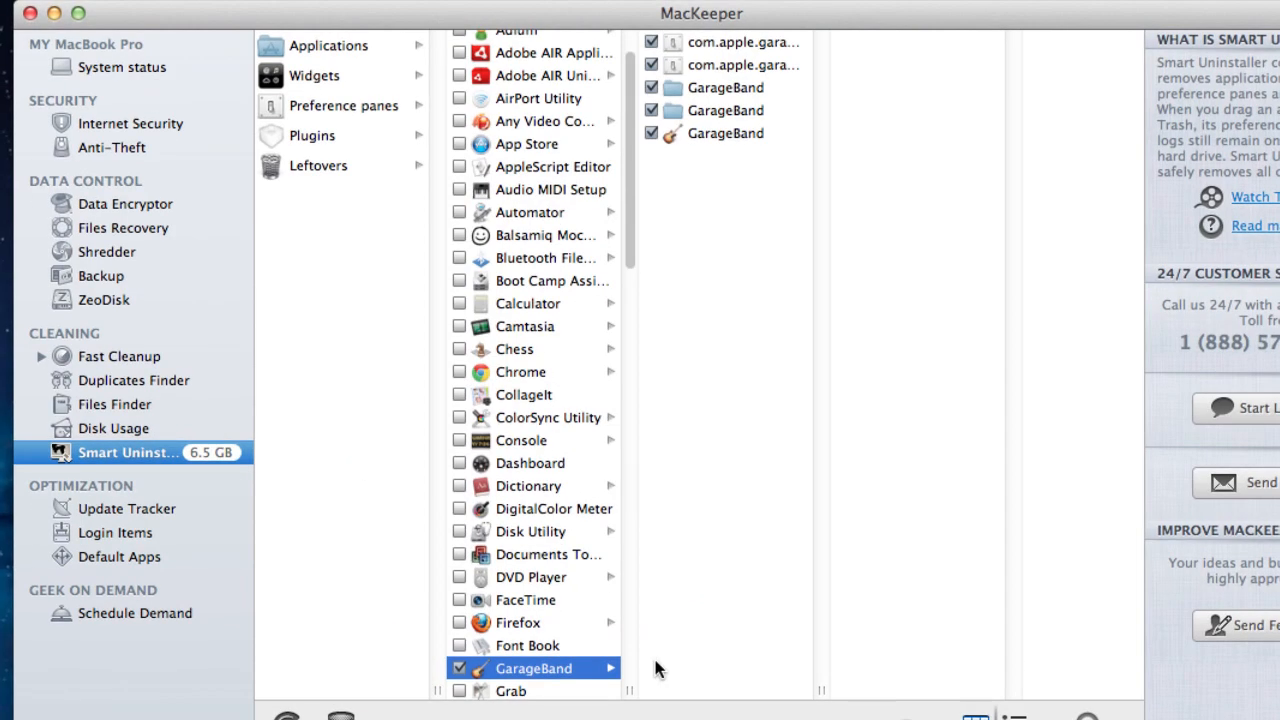
mouse_move(686, 218)
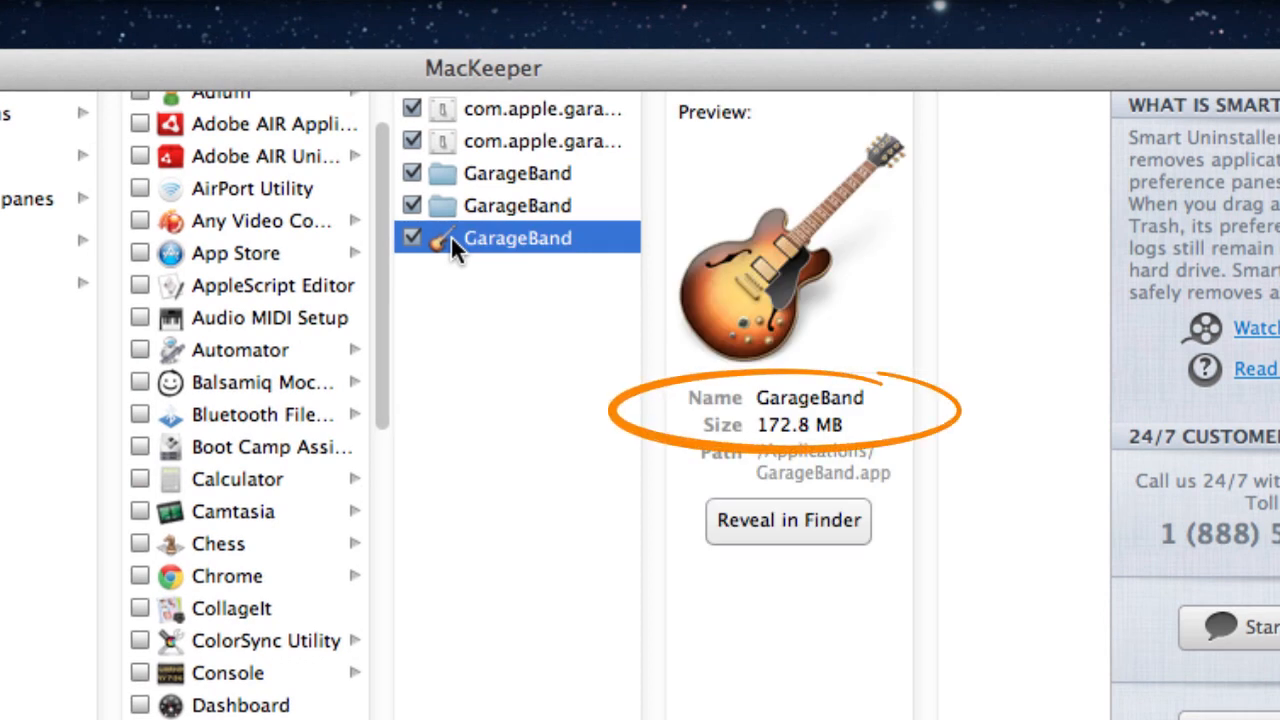
Step: Preview GarageBand's large 1.3 GB folder and its smaller 1.7 MB support folder
left_click(516, 204)
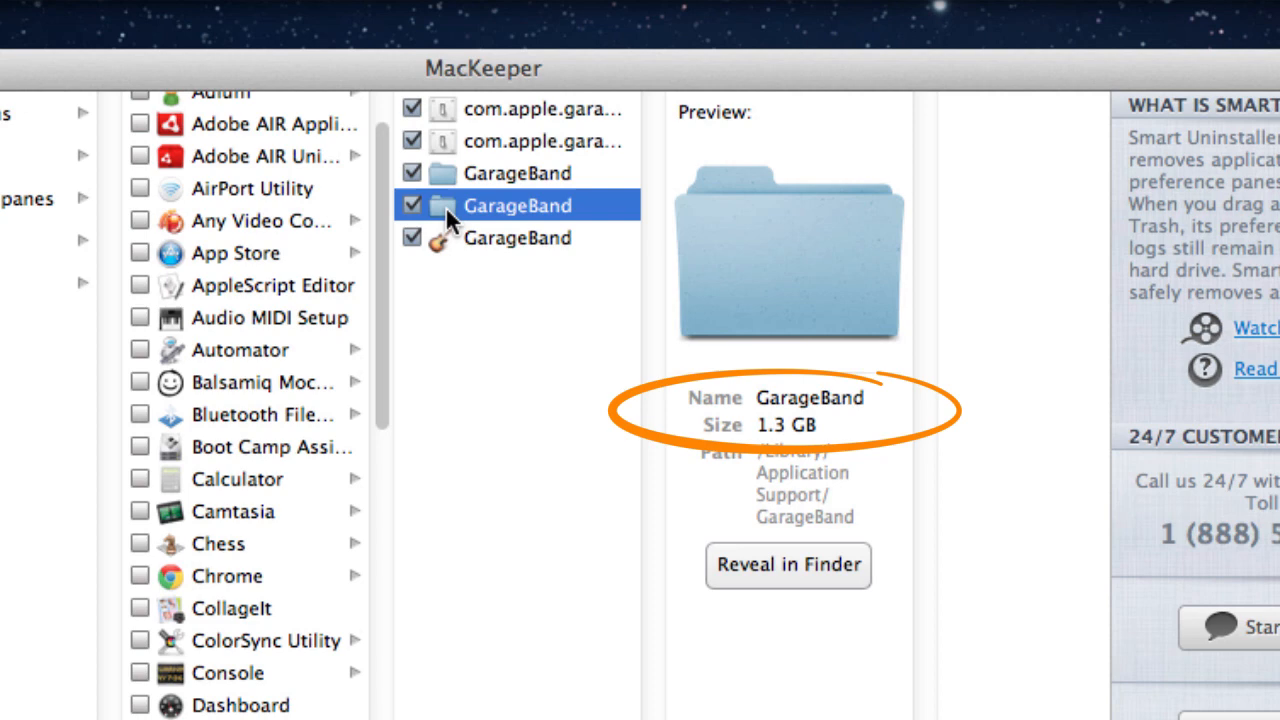
left_click(516, 172)
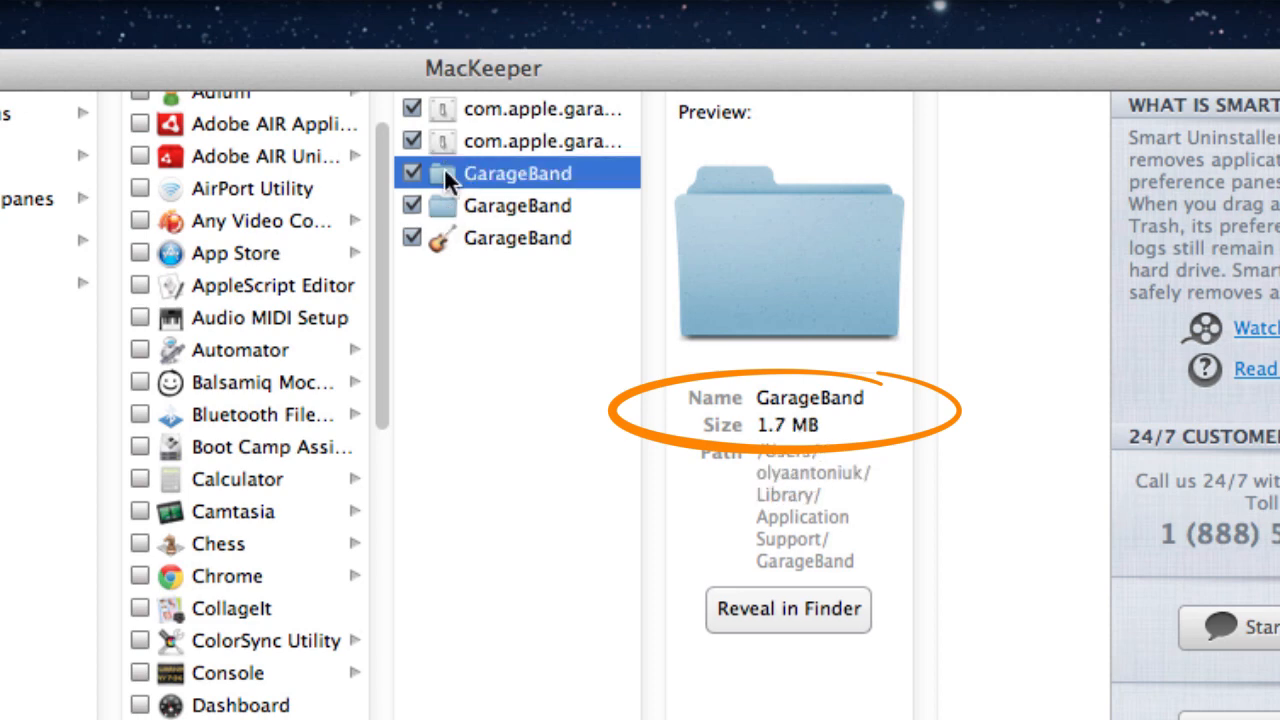
mouse_move(440, 204)
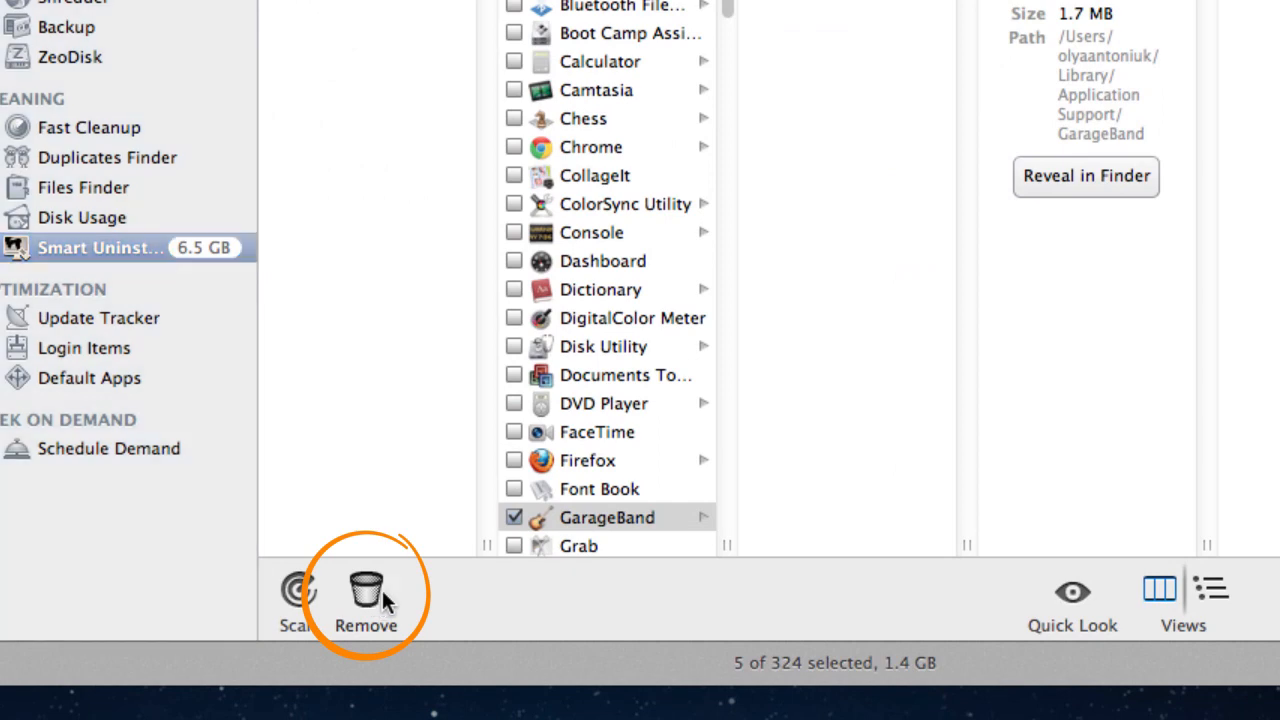
Step: Remove the checked GarageBand items, authorizing the removal with the administrator password
left_click(364, 592)
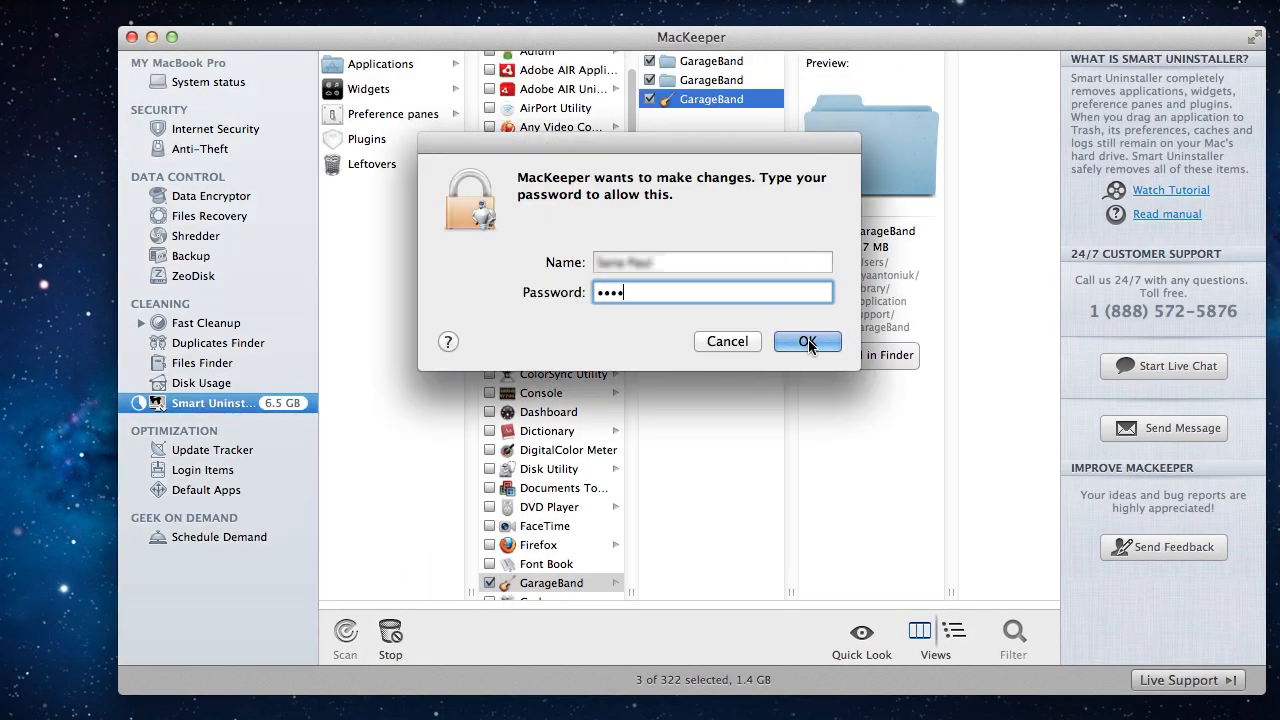
left_click(808, 340)
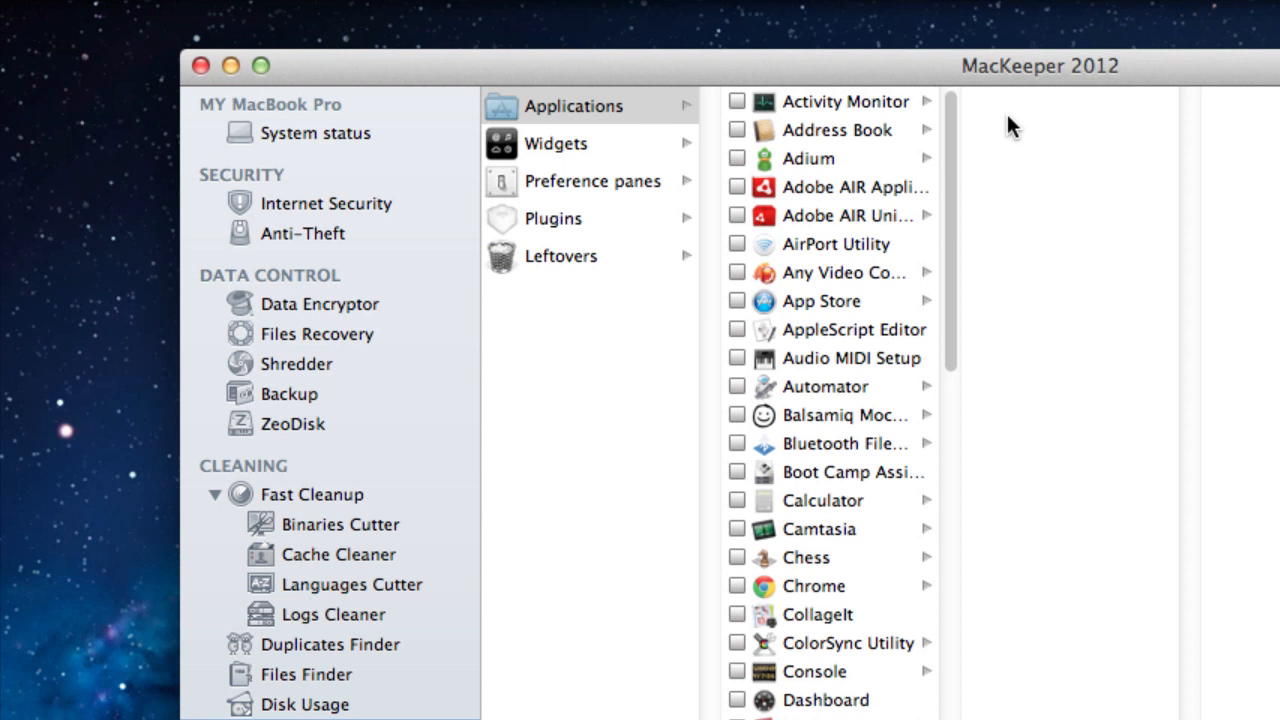
mouse_move(684, 104)
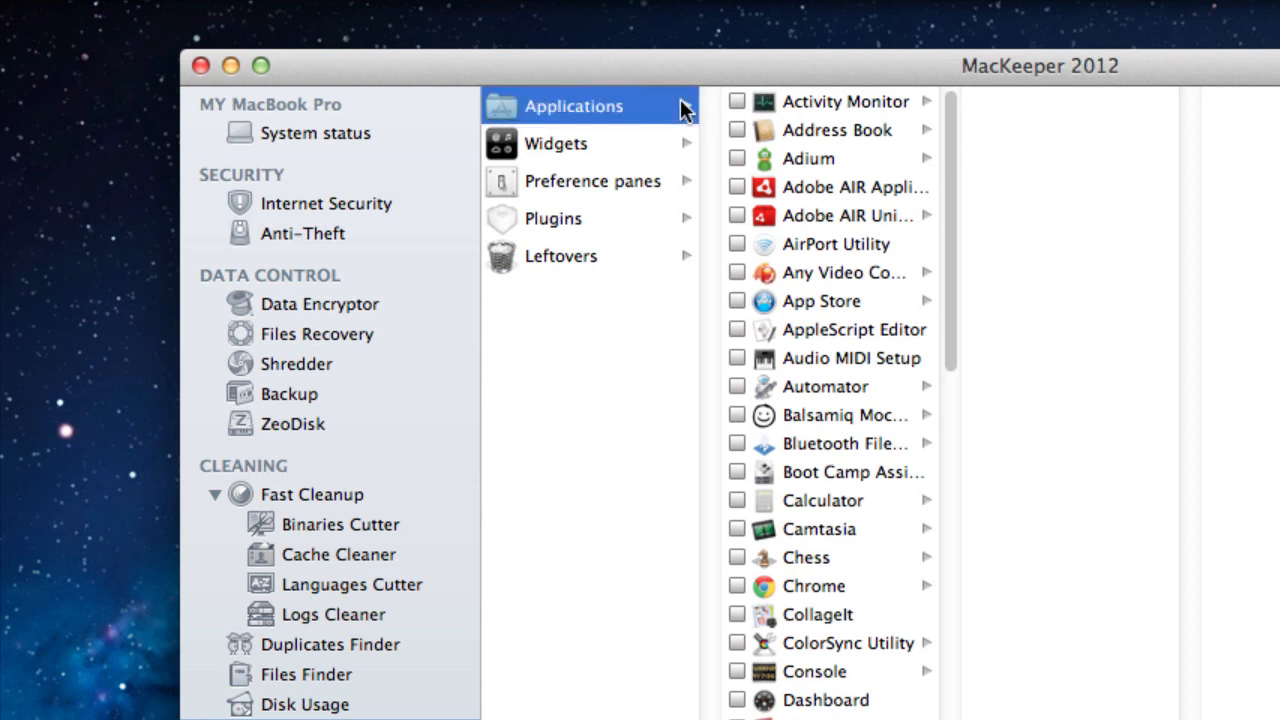
Step: Browse the Applications, Widgets and Plugins categories in Smart Uninstaller
left_click(556, 144)
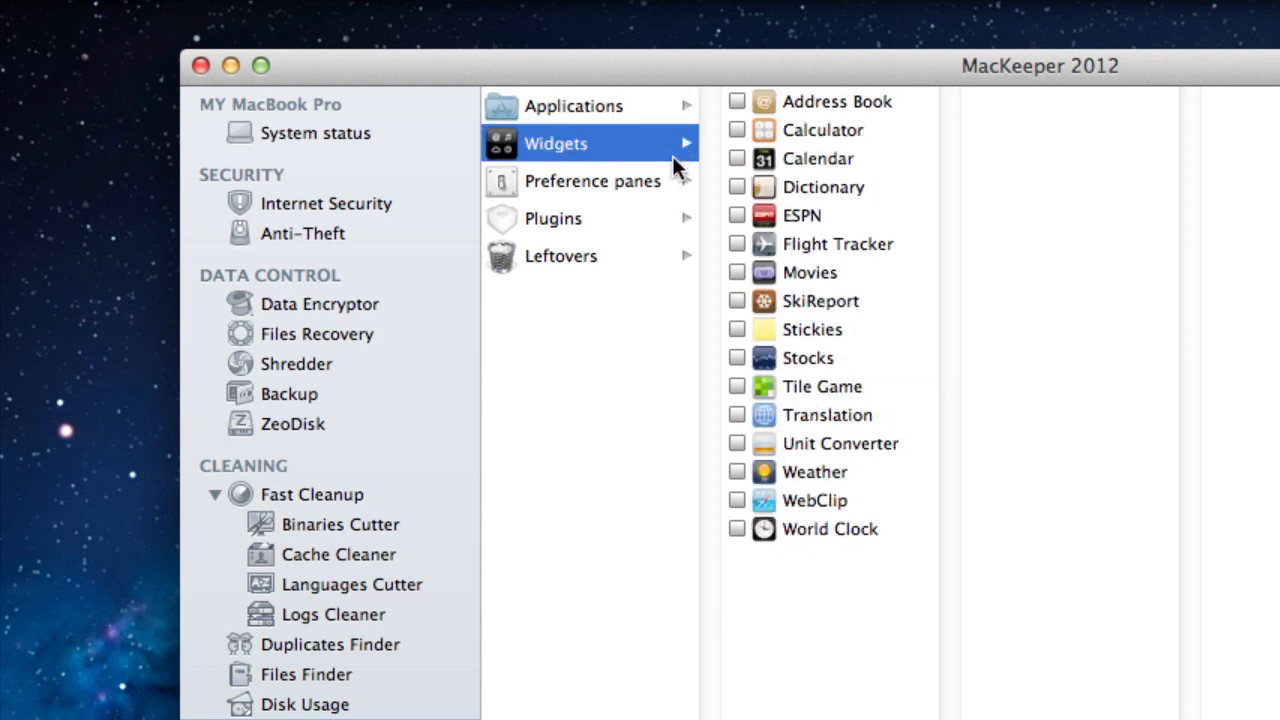
left_click(552, 218)
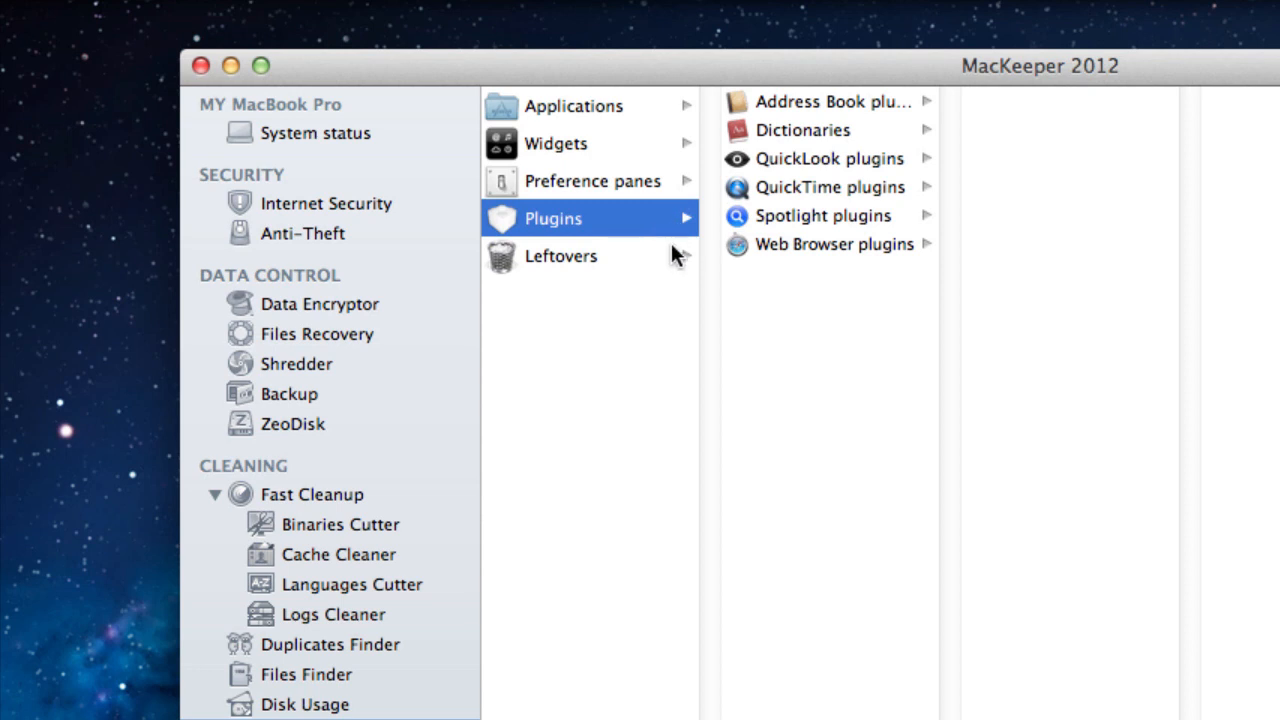
left_click(566, 256)
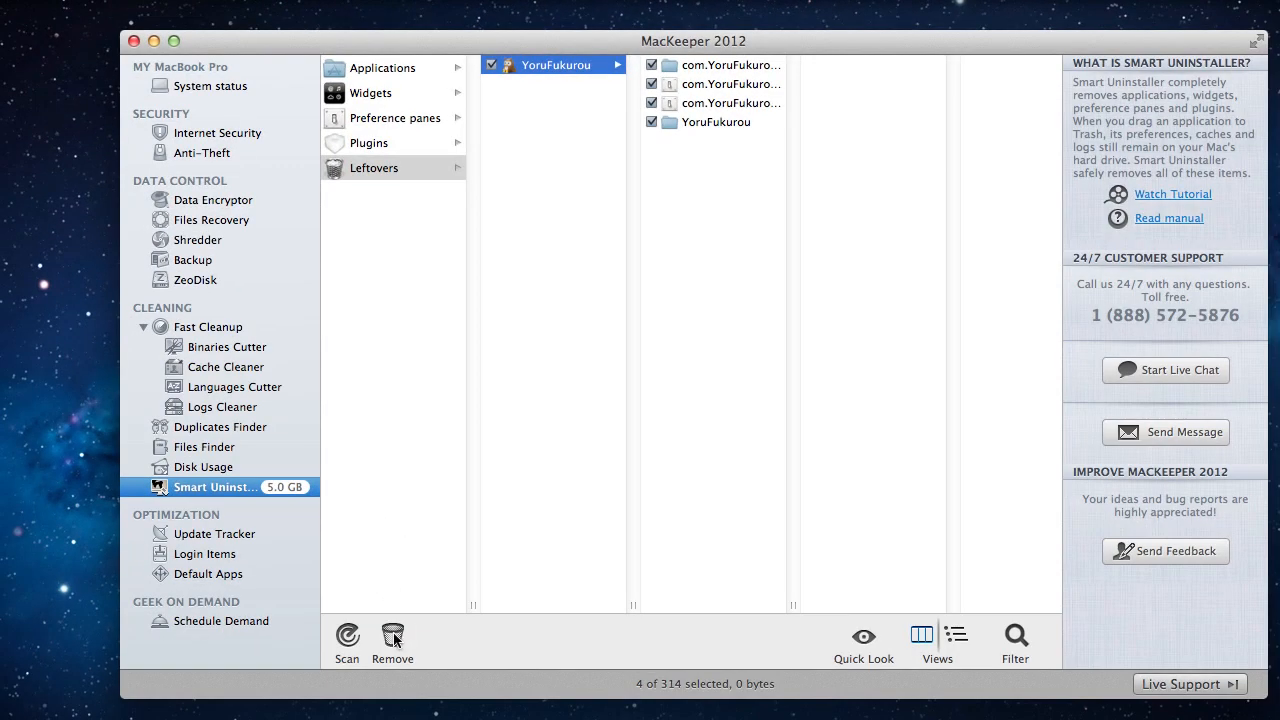
Step: Permanently delete the four checked YoruFukurou leftovers, confirming the deletion
left_click(392, 640)
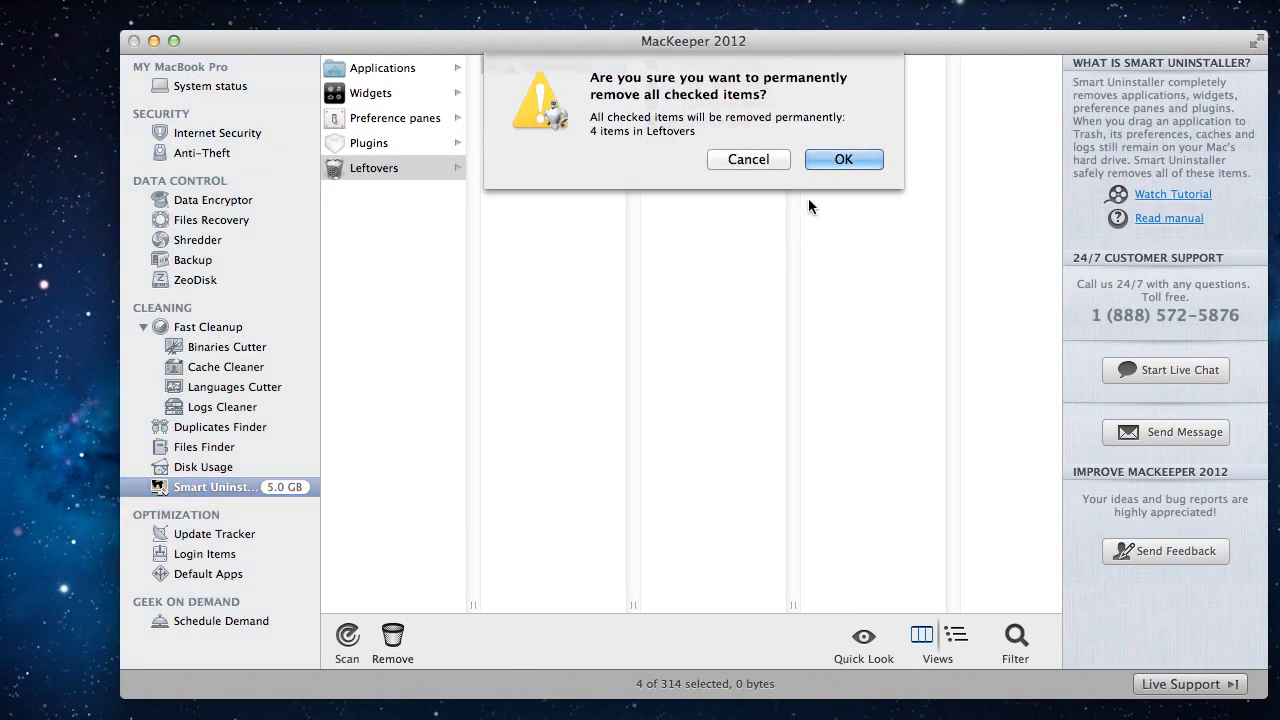
left_click(844, 160)
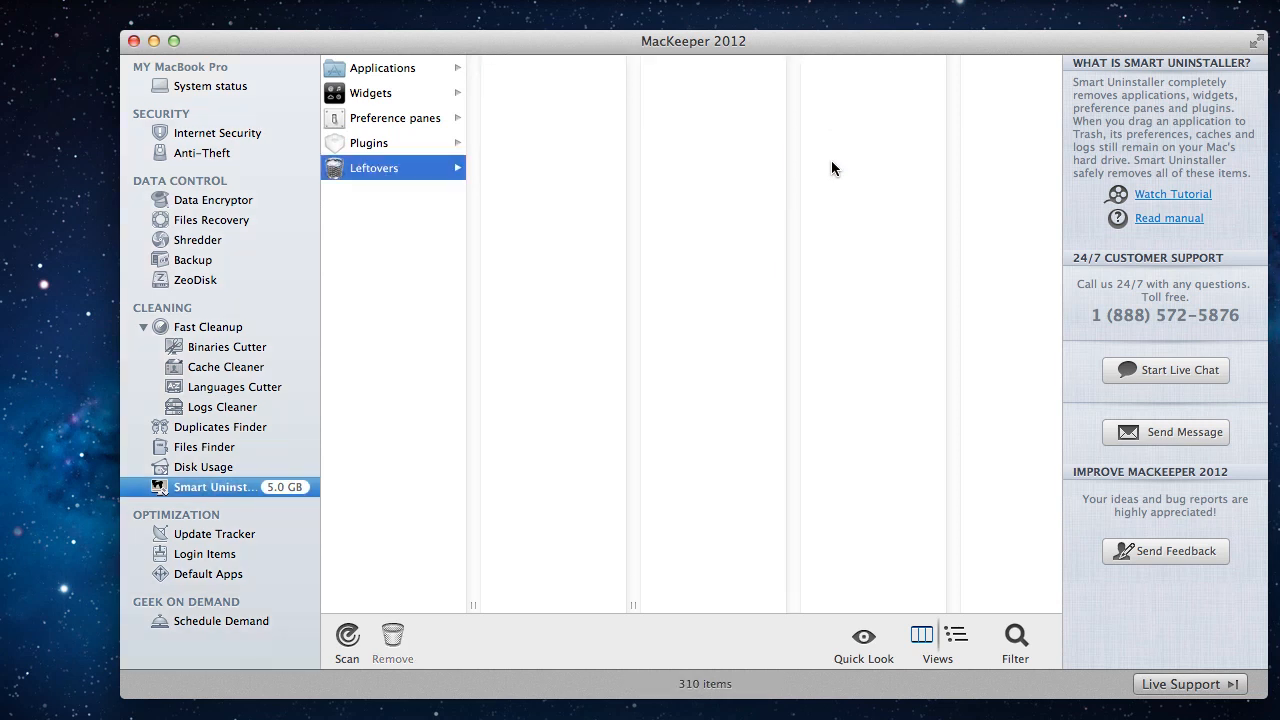